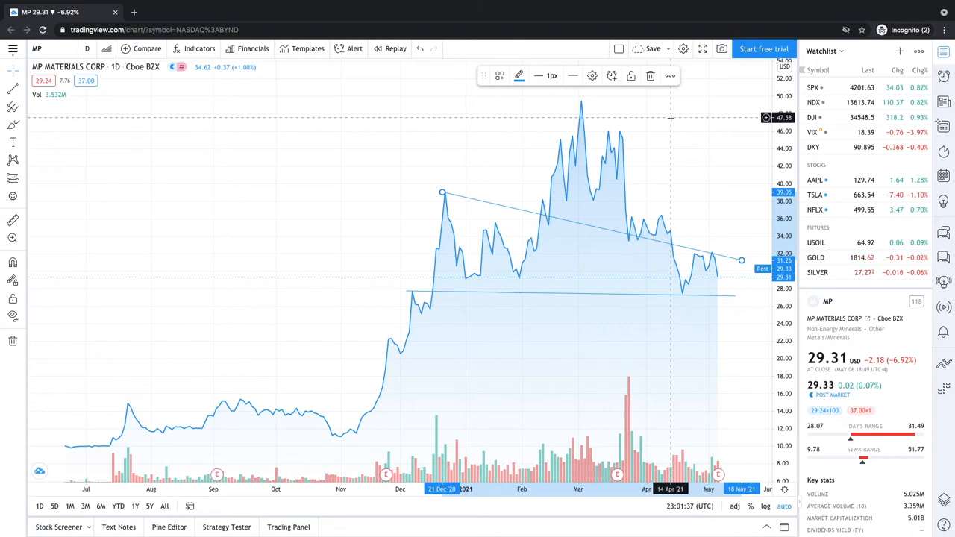
{"action": "mouse_move", "coordinate": [679, 124]}
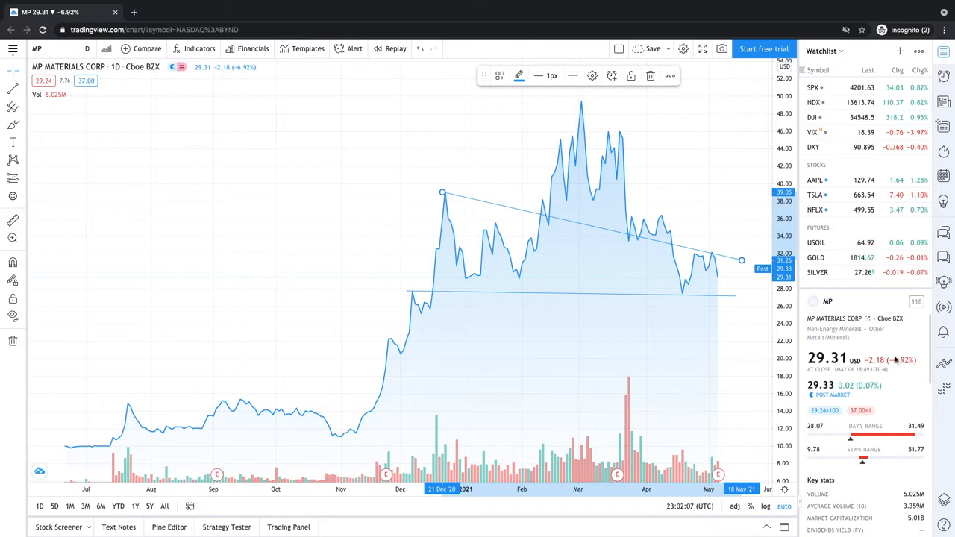
{"action": "mouse_move", "coordinate": [651, 194]}
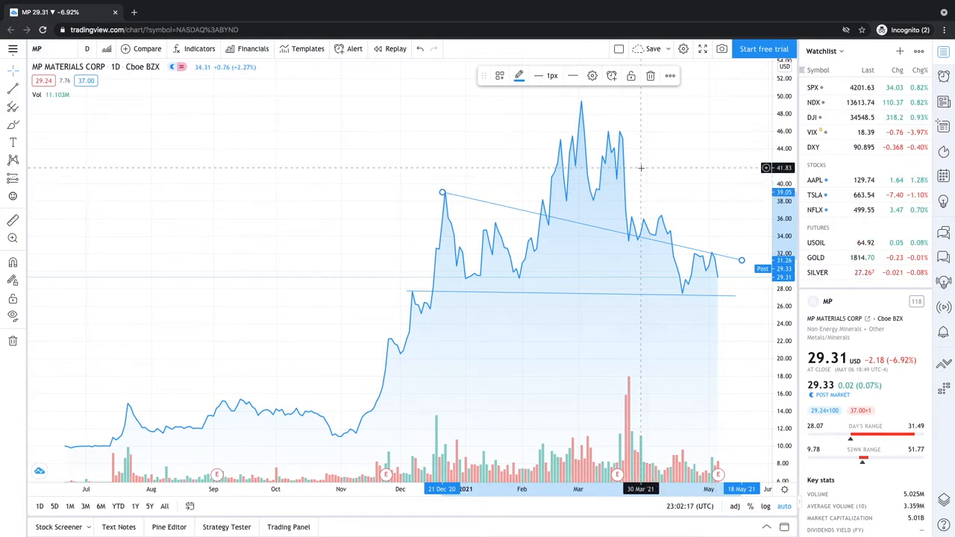
{"action": "mouse_move", "coordinate": [666, 123]}
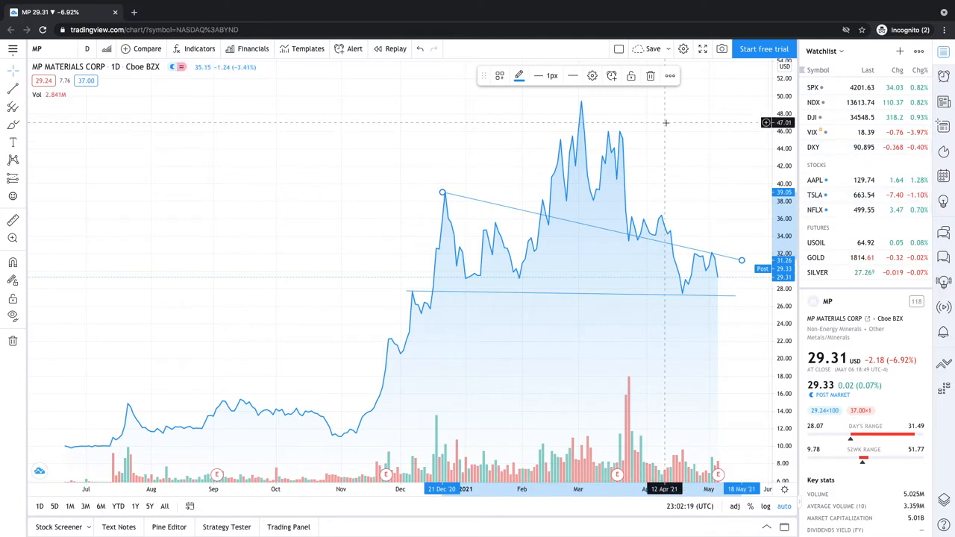
{"action": "mouse_move", "coordinate": [600, 143]}
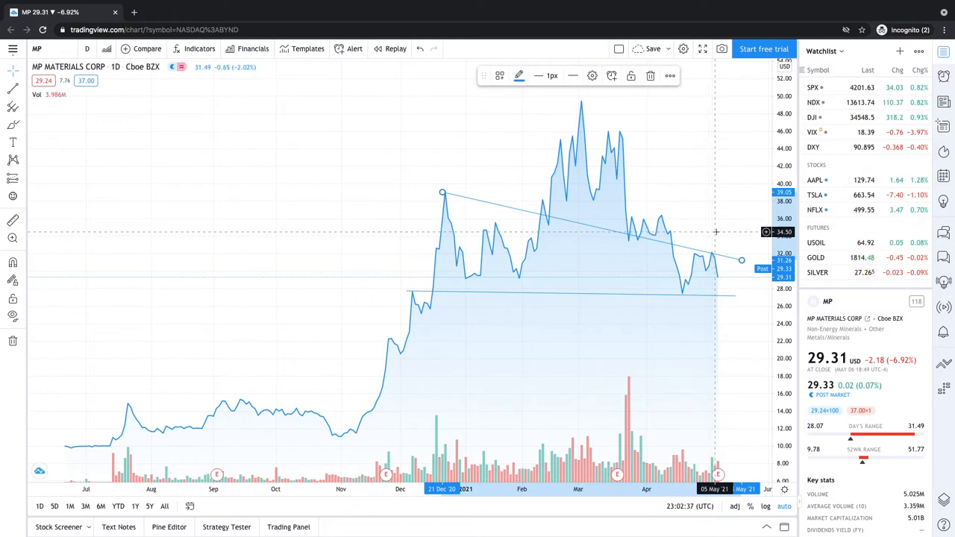
{"action": "mouse_move", "coordinate": [715, 228]}
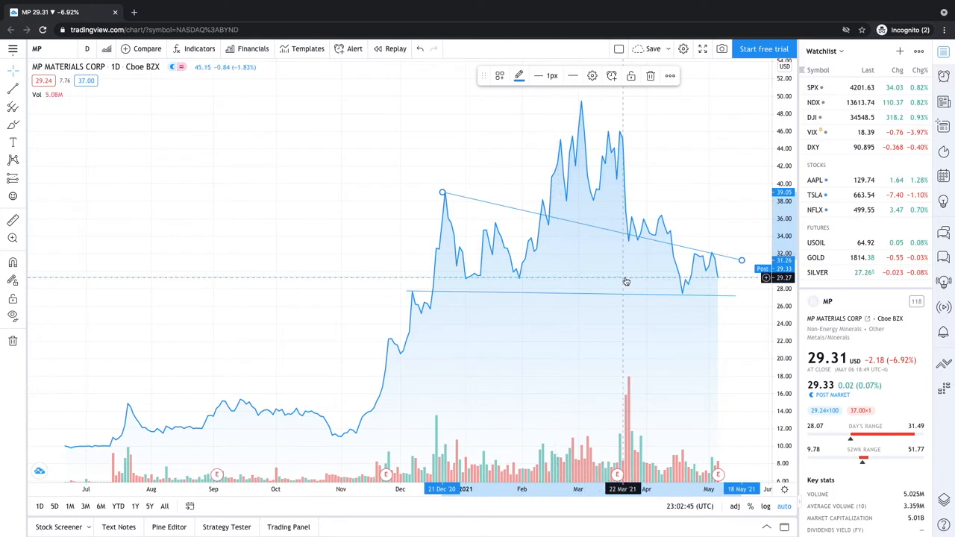
{"action": "mouse_move", "coordinate": [403, 266]}
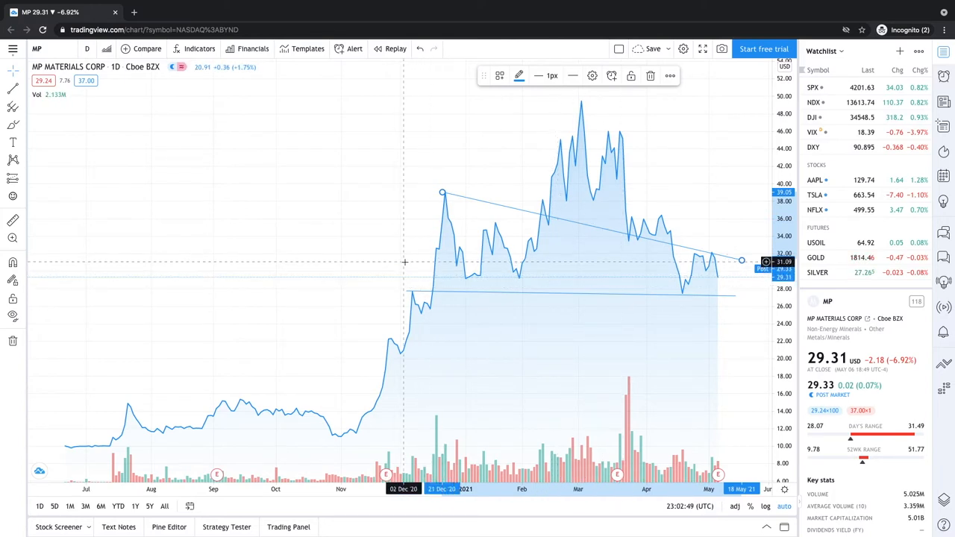
{"action": "mouse_move", "coordinate": [576, 262]}
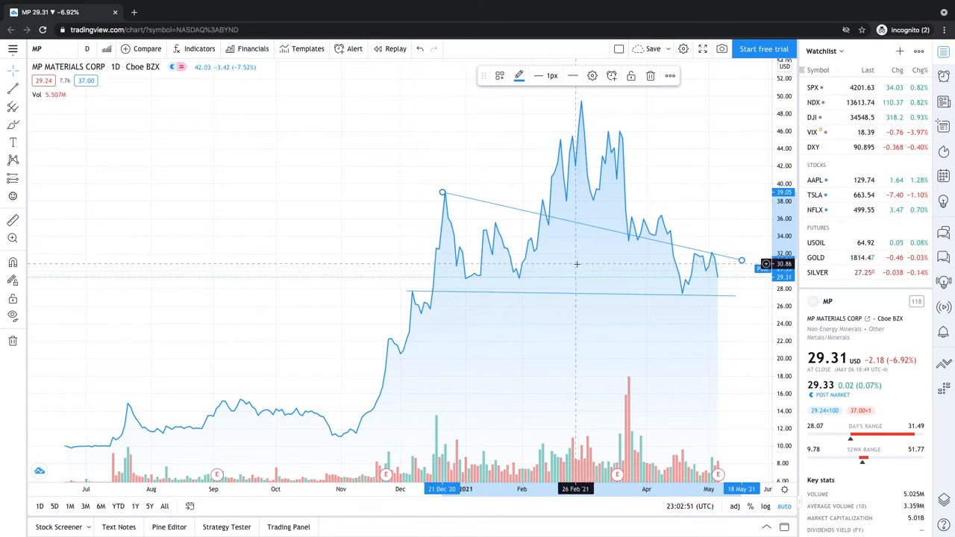
{"action": "mouse_move", "coordinate": [481, 224]}
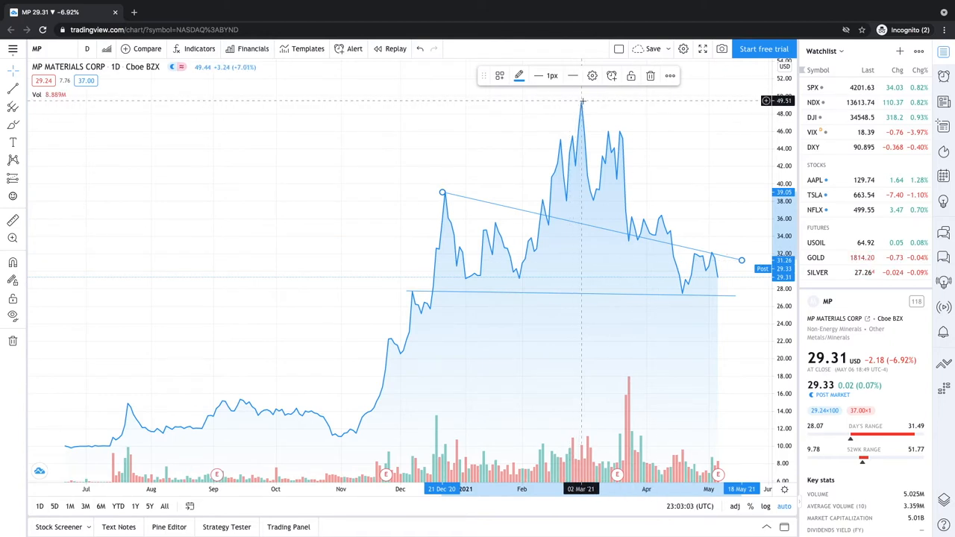
{"action": "mouse_move", "coordinate": [546, 215]}
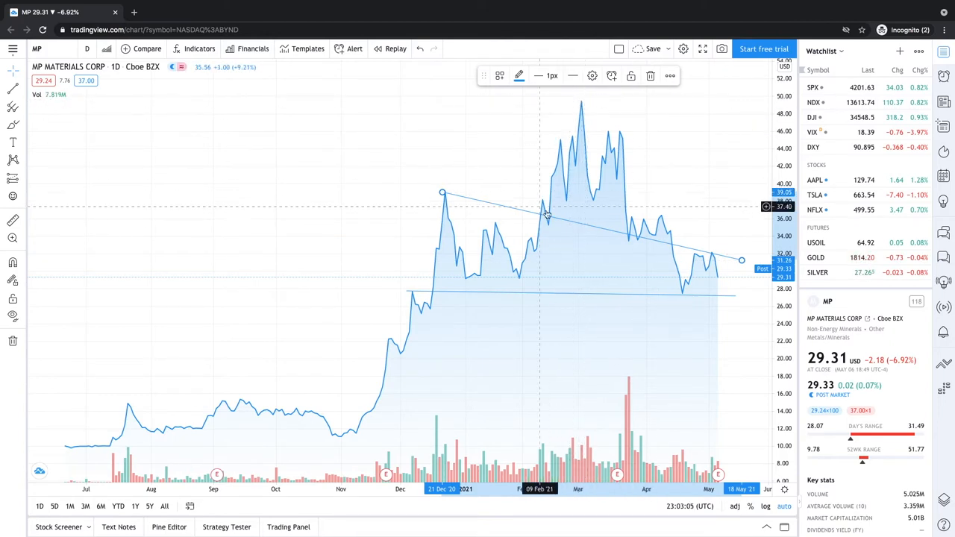
{"action": "mouse_move", "coordinate": [594, 204]}
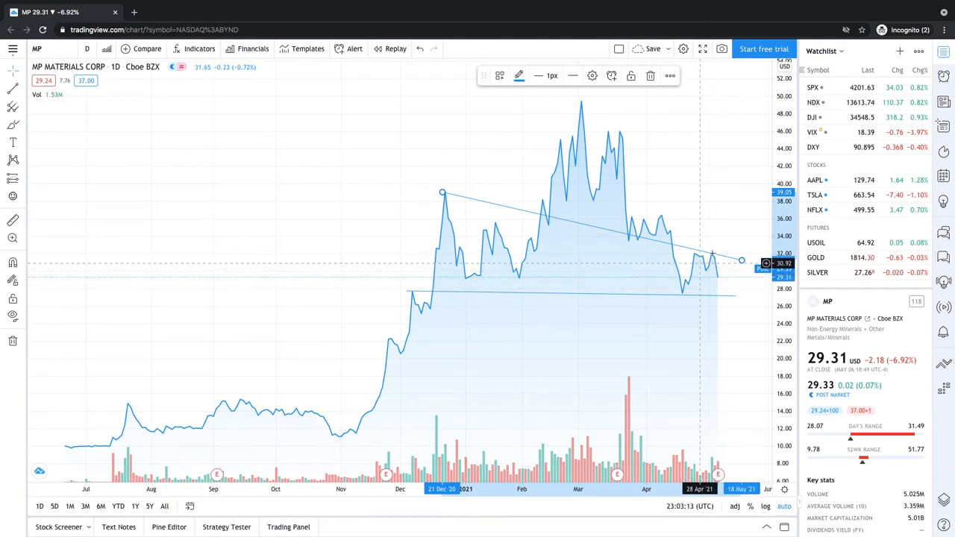
{"action": "mouse_move", "coordinate": [679, 315]}
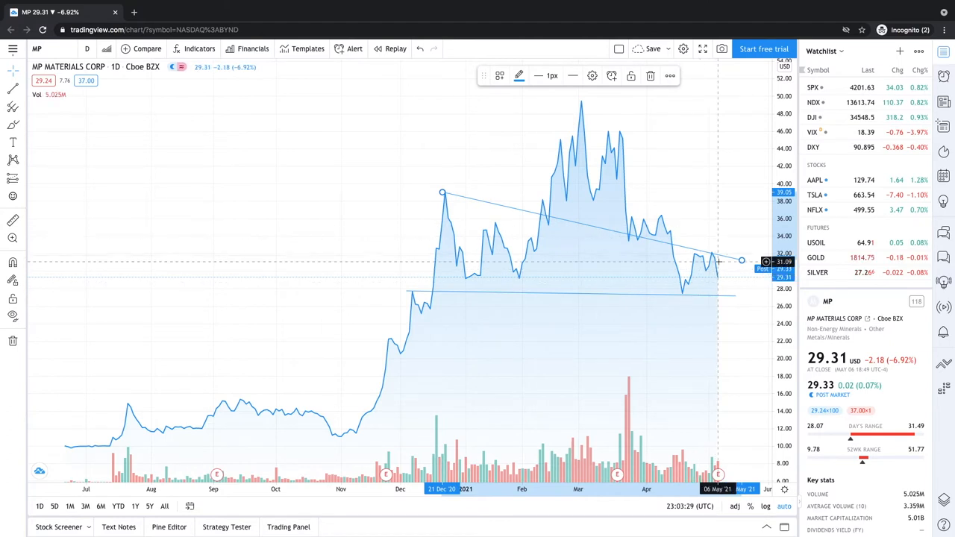
{"action": "mouse_move", "coordinate": [743, 185]}
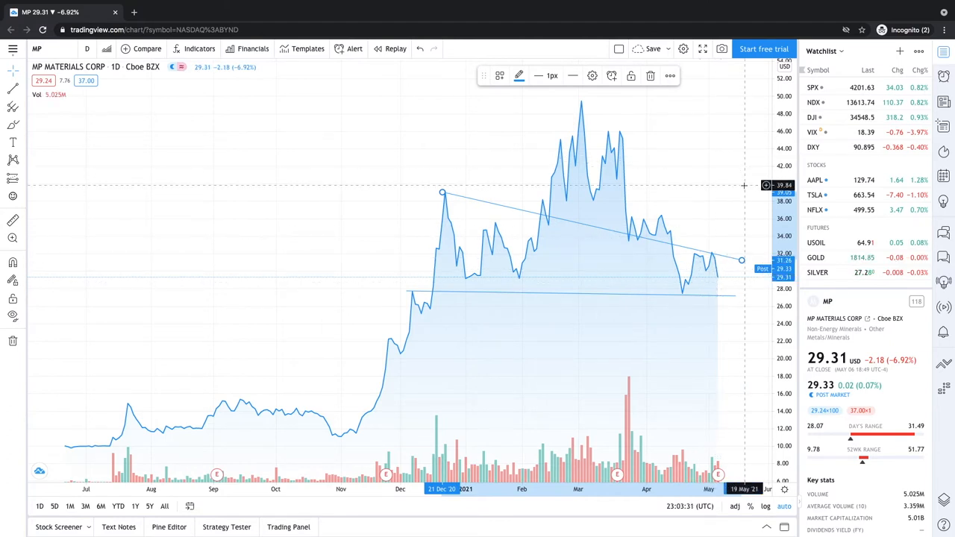
{"action": "mouse_move", "coordinate": [618, 308]}
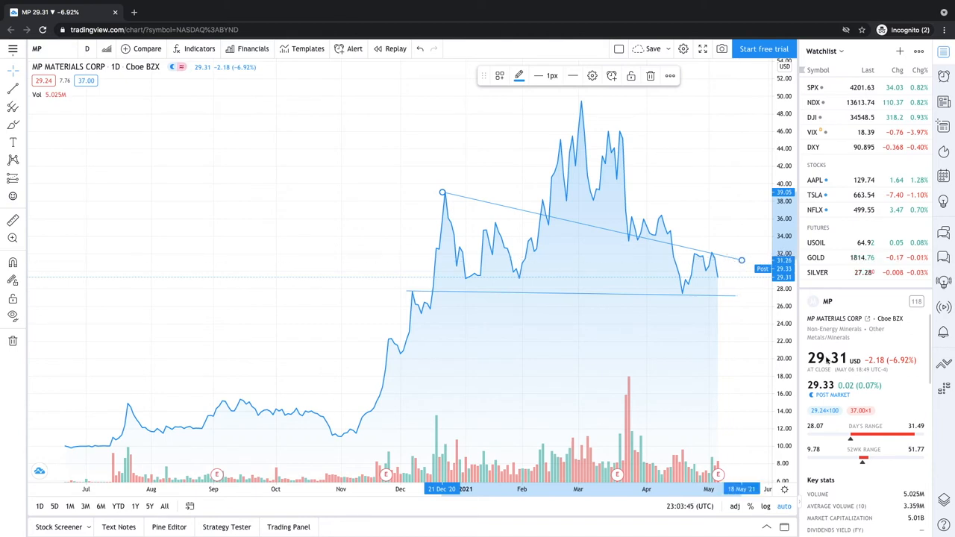
{"action": "mouse_move", "coordinate": [684, 243]}
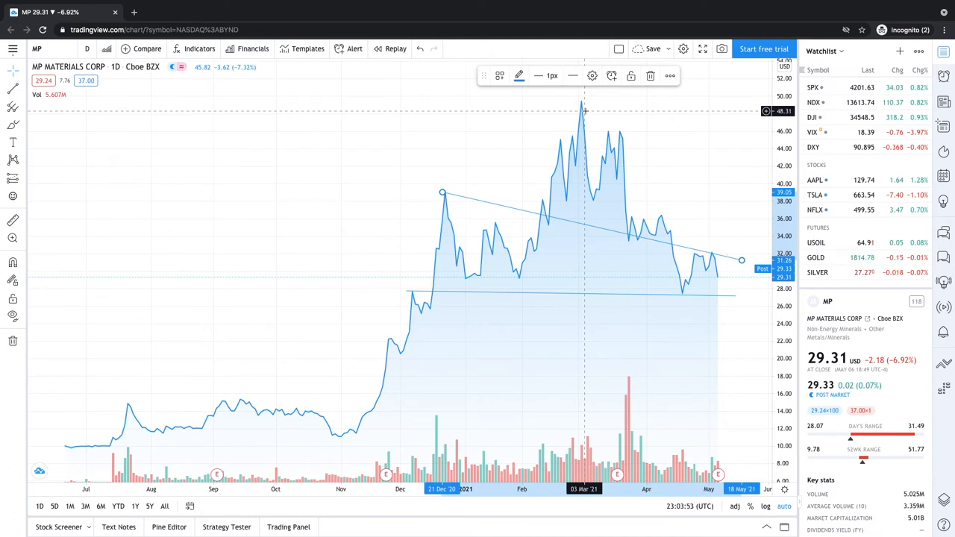
{"action": "mouse_move", "coordinate": [654, 310]}
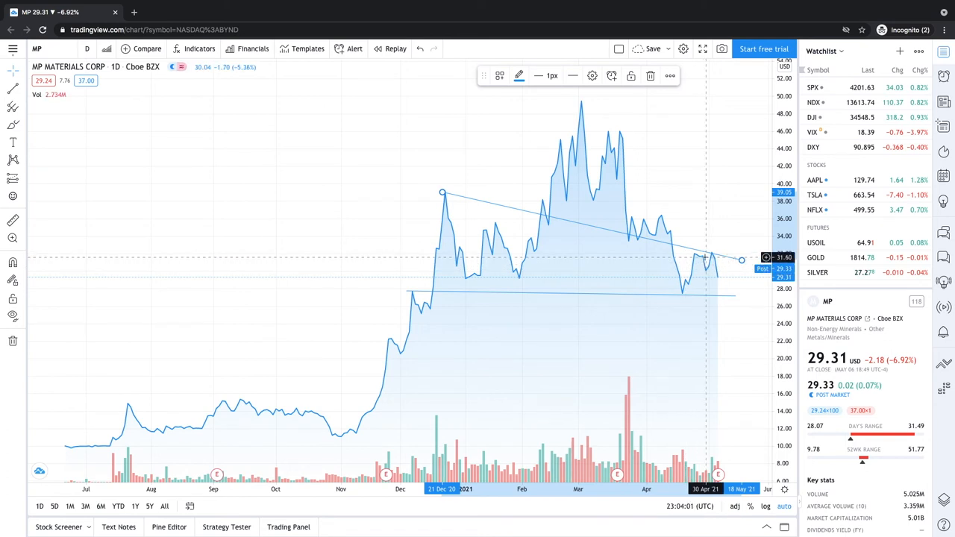
{"action": "mouse_move", "coordinate": [597, 249]}
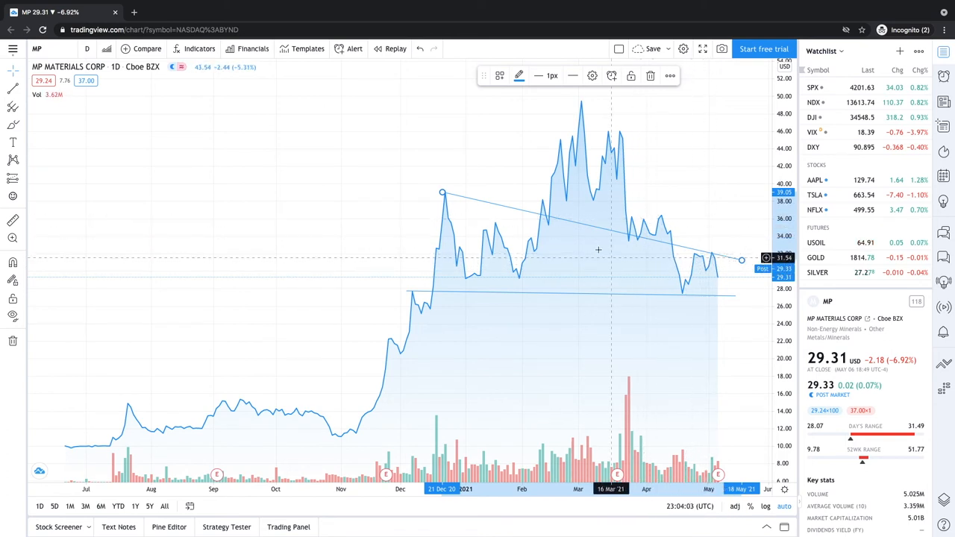
{"action": "mouse_move", "coordinate": [596, 245]}
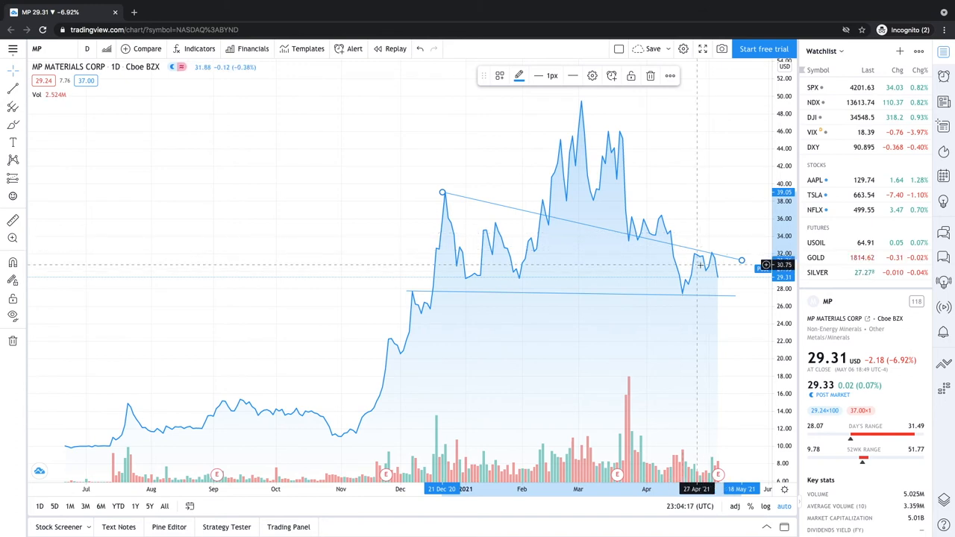
{"action": "mouse_move", "coordinate": [704, 218]}
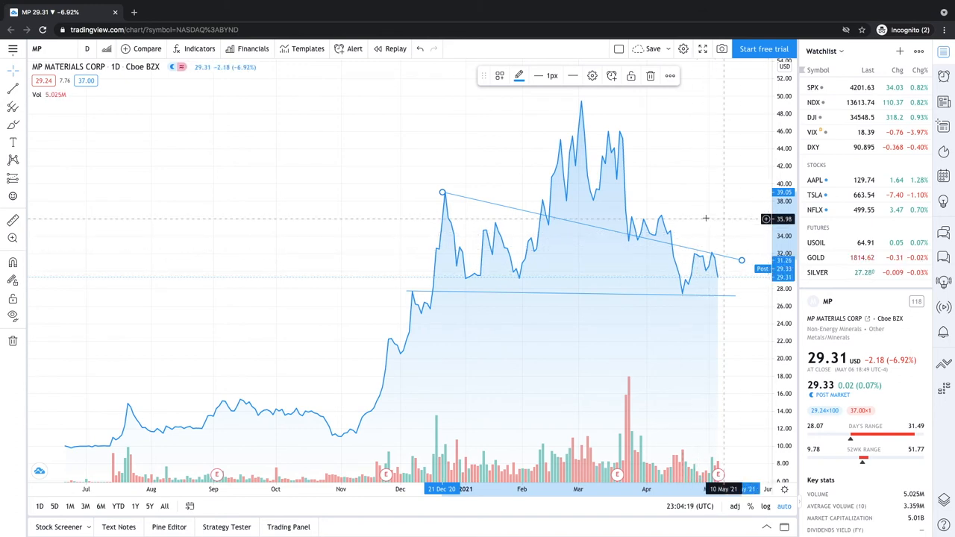
{"action": "mouse_move", "coordinate": [641, 230]}
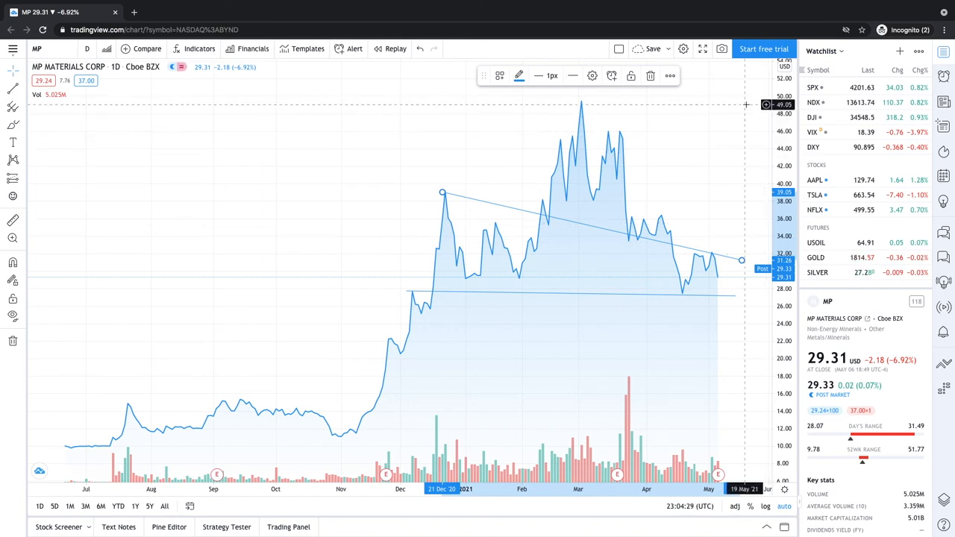
{"action": "mouse_move", "coordinate": [376, 206]}
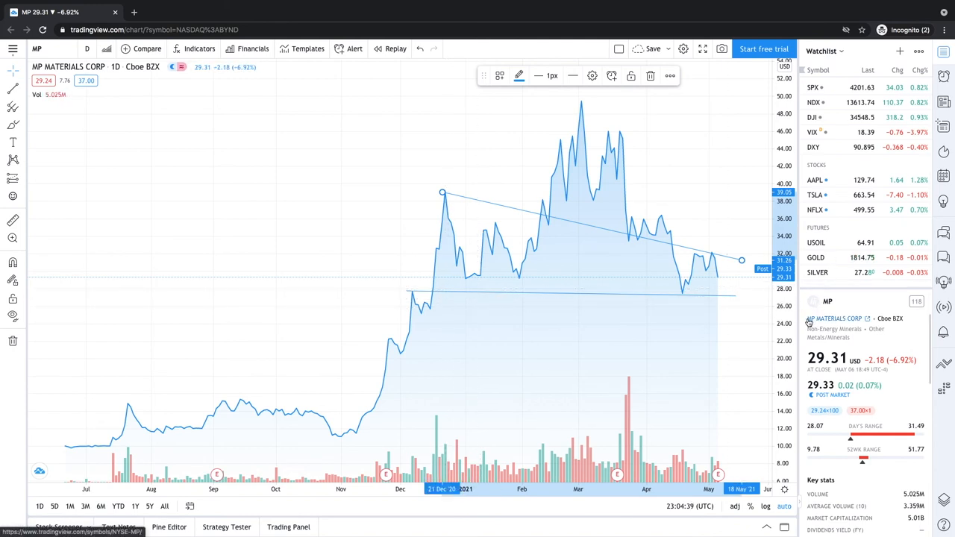
{"action": "type", "text": "mp materials"}
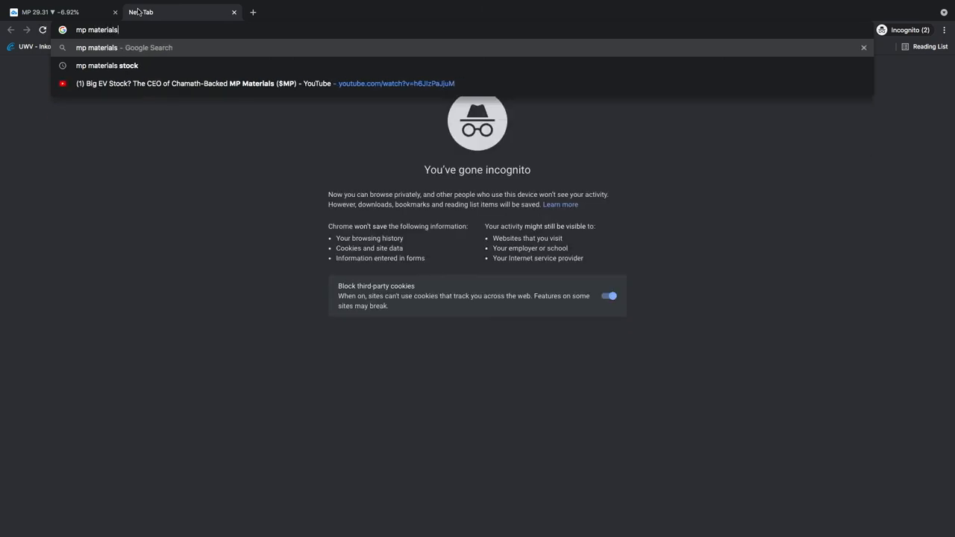